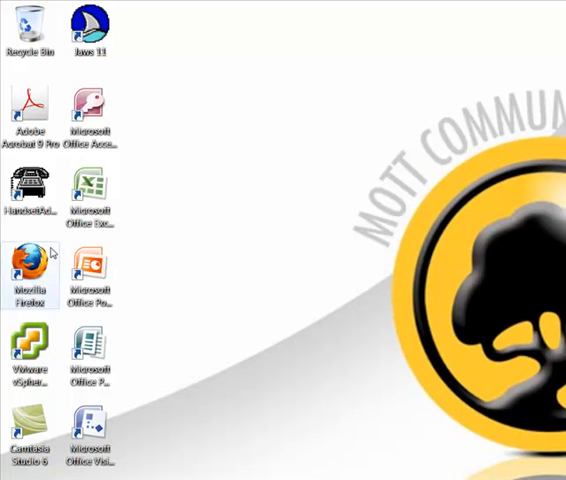
- Select the Mozilla Firefox desktop shortcut to launch the browser
{"action": "left_click", "coordinate": [30, 270]}
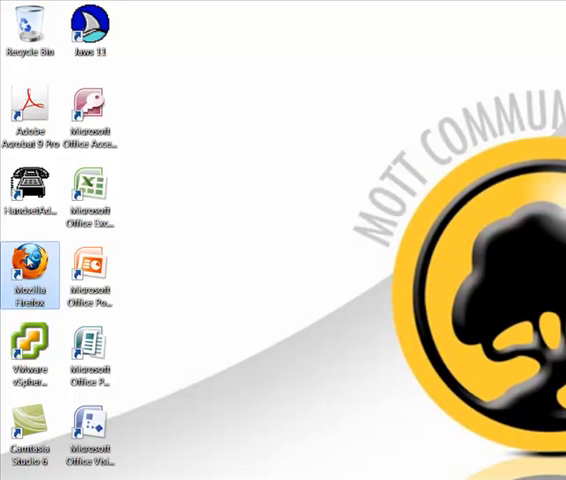
{"action": "mouse_move", "coordinate": [32, 265]}
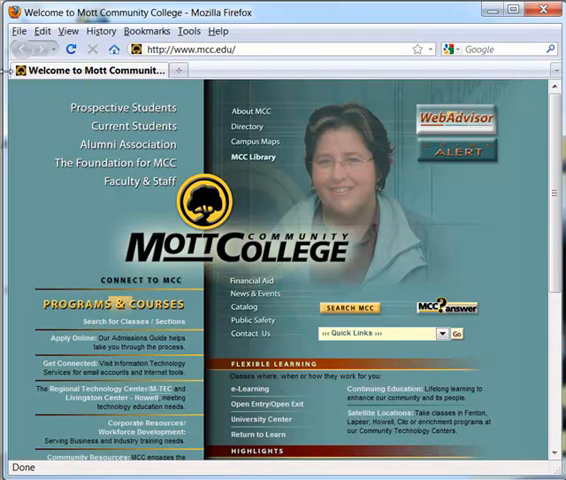
{"action": "left_click", "coordinate": [250, 50]}
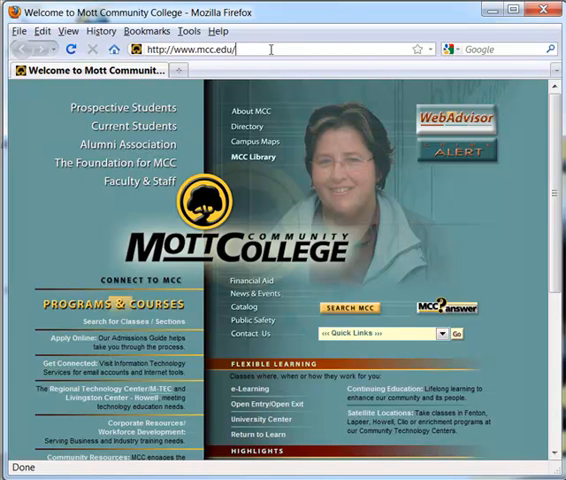
{"action": "left_click", "coordinate": [190, 49]}
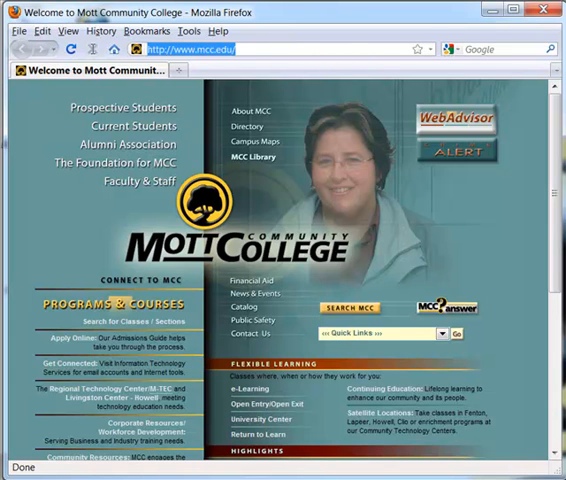
{"action": "type", "text": "w"}
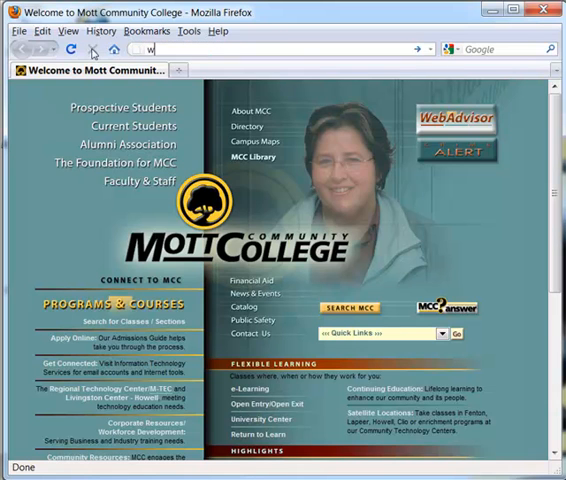
{"action": "type", "text": "ww.google.com/"}
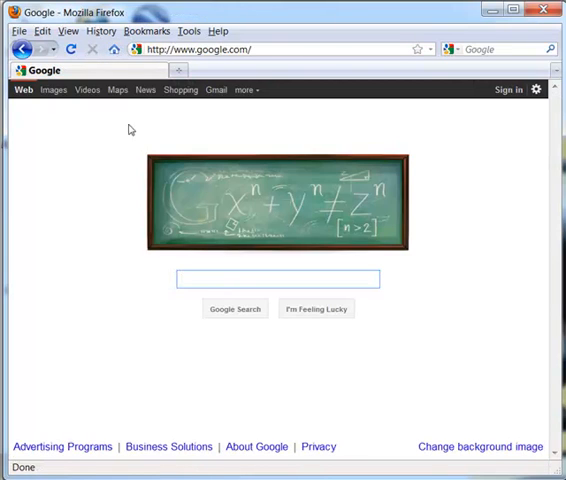
{"action": "left_click", "coordinate": [279, 279]}
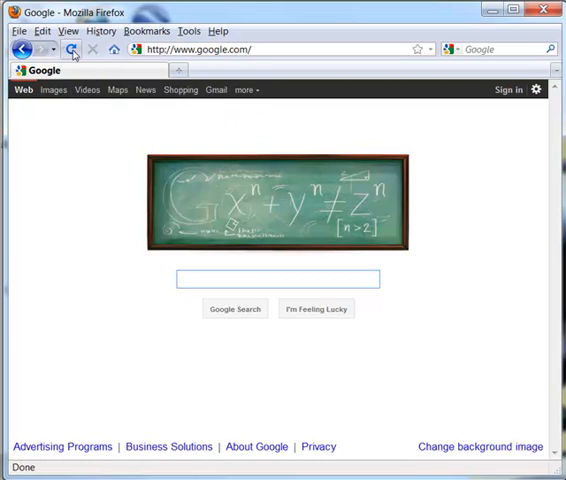
{"action": "mouse_move", "coordinate": [73, 50]}
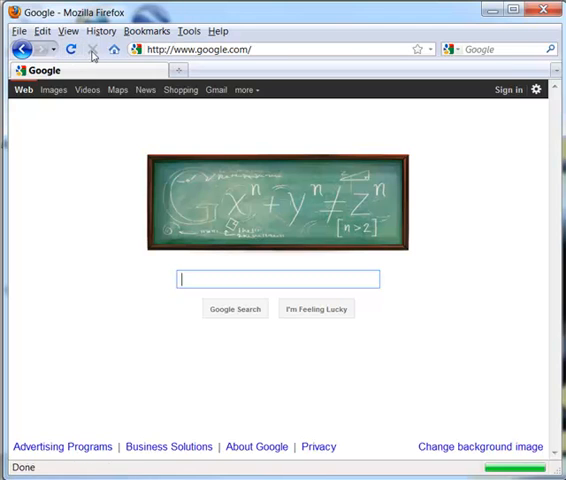
{"action": "mouse_move", "coordinate": [70, 50]}
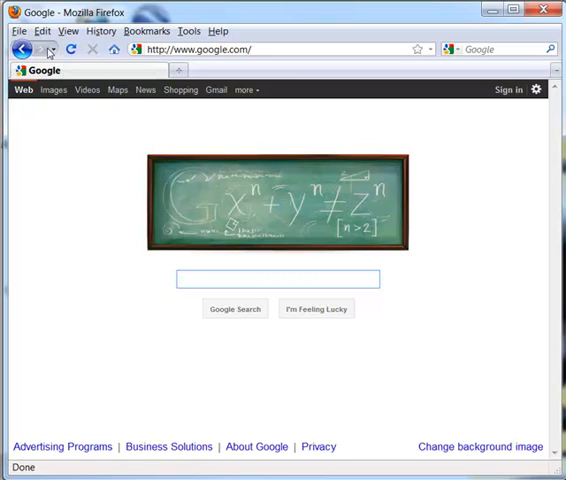
{"action": "left_click", "coordinate": [280, 279]}
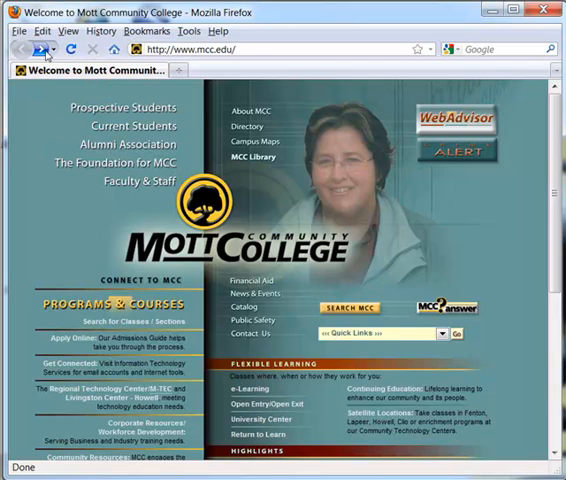
{"action": "left_click", "coordinate": [20, 50]}
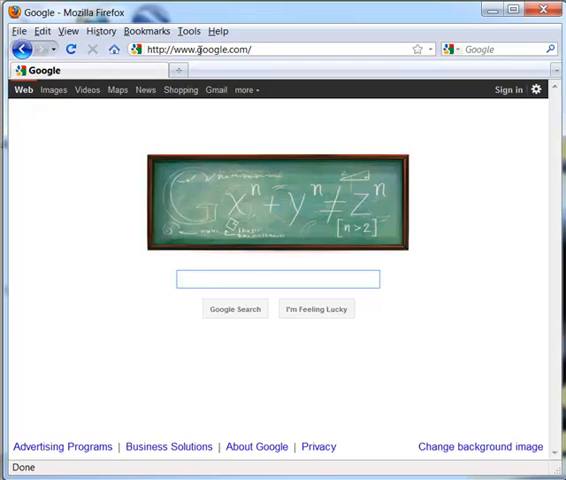
- Go to yahoo.com and scroll down to its news headlines
{"action": "left_click", "coordinate": [200, 49]}
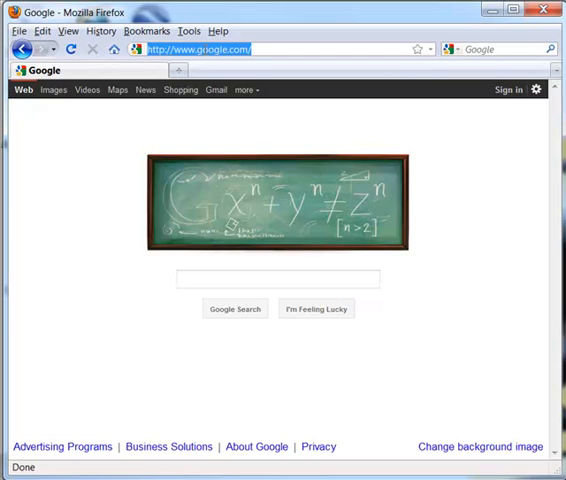
{"action": "type", "text": "yahoo.com"}
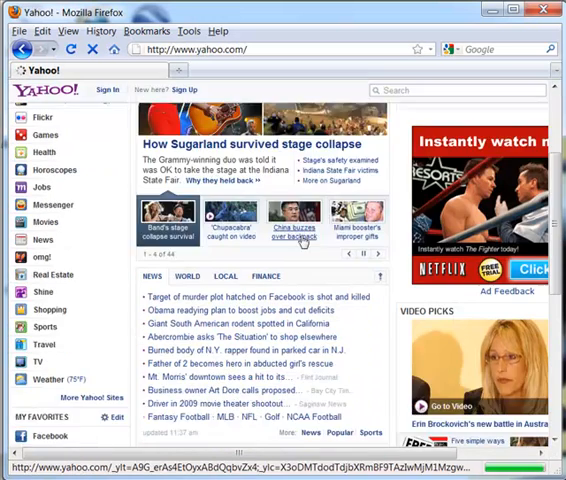
{"action": "scroll", "scroll_direction": "down", "scroll_amount": 3}
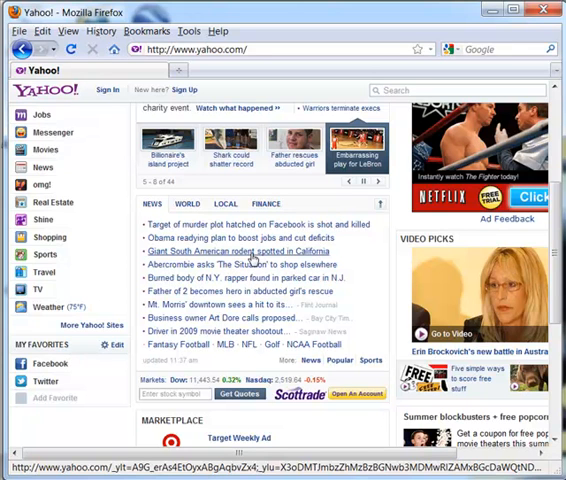
{"action": "mouse_move", "coordinate": [228, 237]}
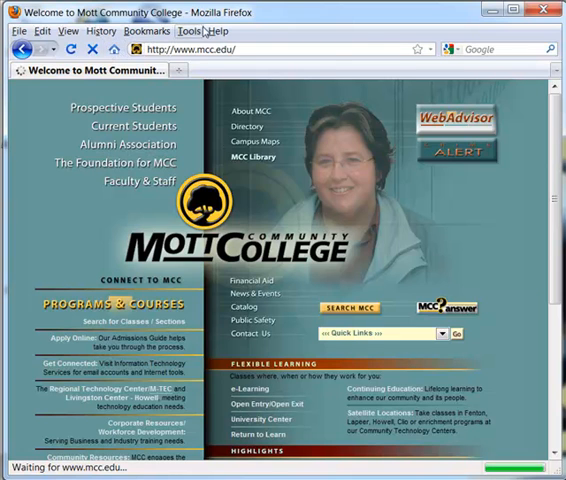
{"action": "left_click", "coordinate": [188, 30]}
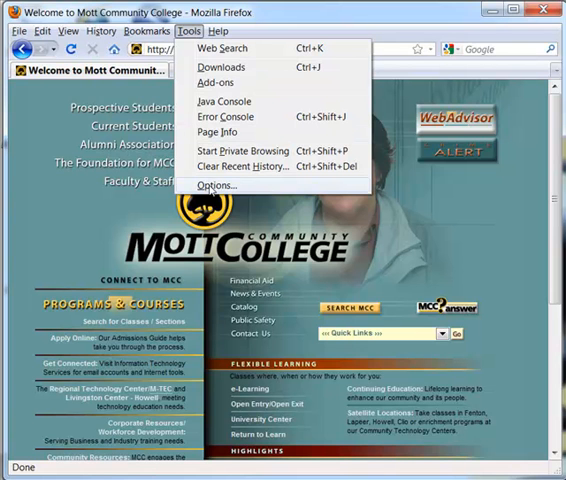
{"action": "left_click", "coordinate": [215, 185]}
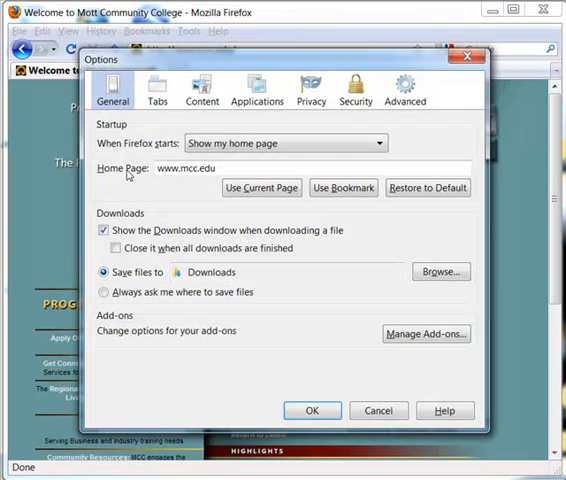
{"action": "left_click", "coordinate": [261, 188]}
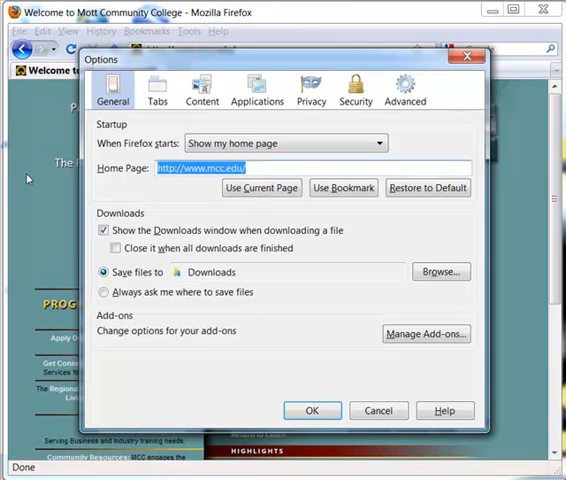
{"action": "type", "text": "http"}
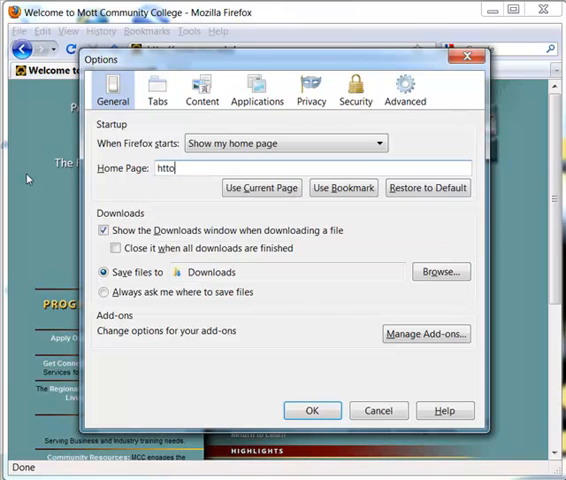
{"action": "type", "text": "www."}
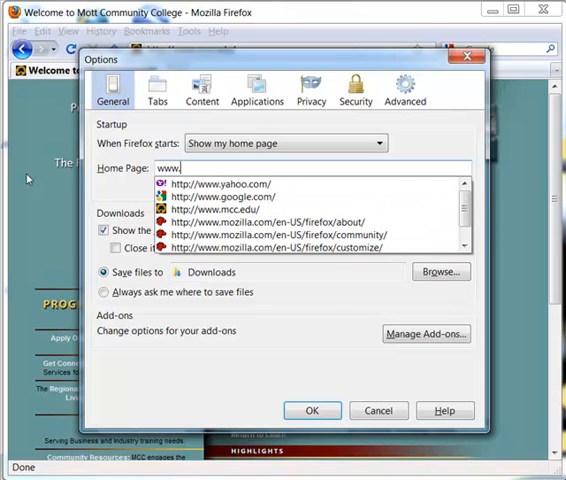
{"action": "left_click", "coordinate": [229, 189]}
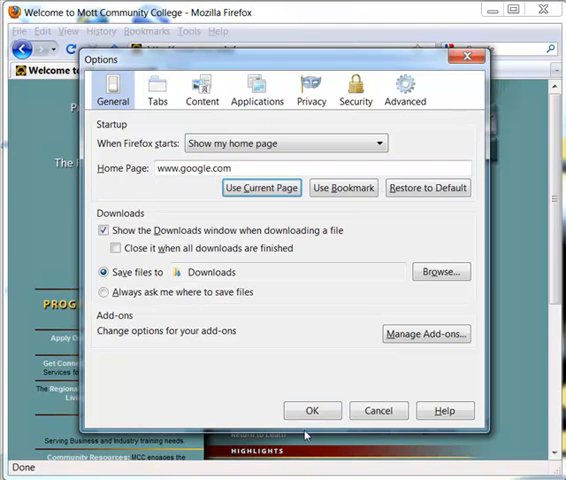
{"action": "left_click", "coordinate": [312, 410]}
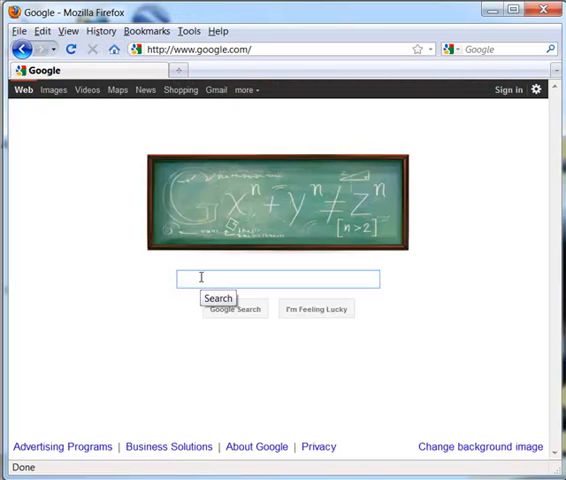
- Search Google for 'learning styles' and scroll through the results
{"action": "type", "text": "learnion"}
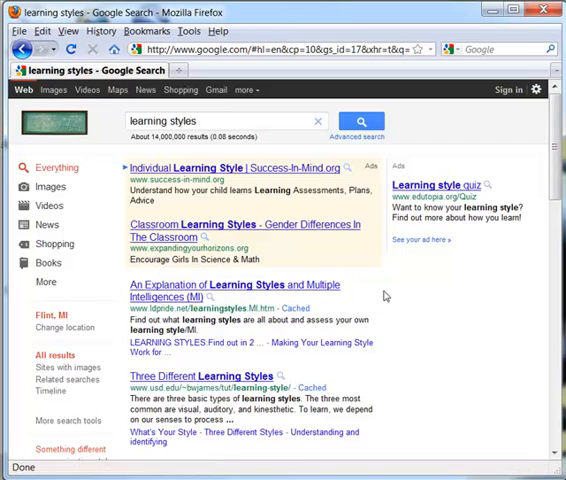
{"action": "scroll", "scroll_direction": "down", "scroll_amount": 3}
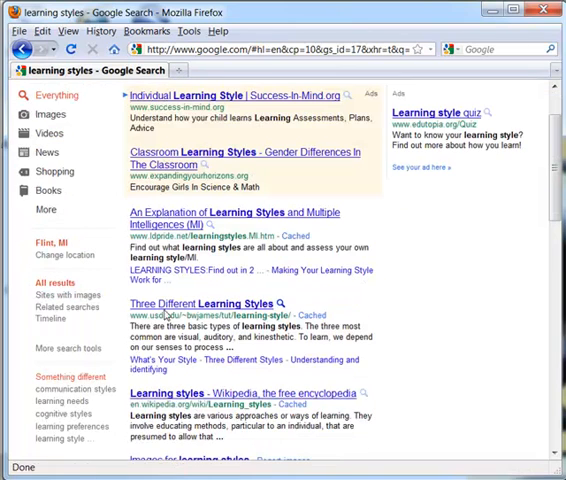
{"action": "left_click", "coordinate": [201, 304]}
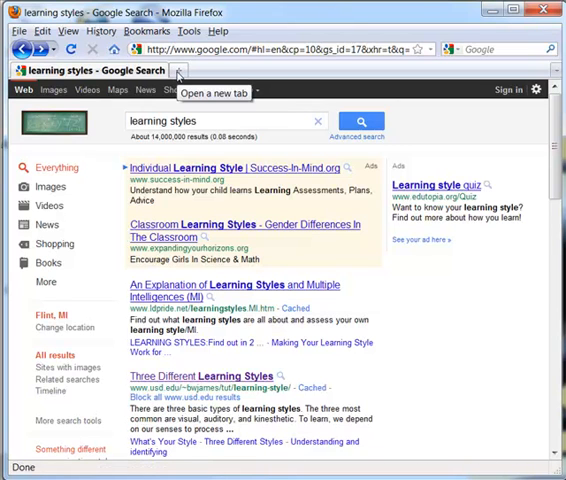
{"action": "scroll", "scroll_direction": "down", "scroll_amount": 3}
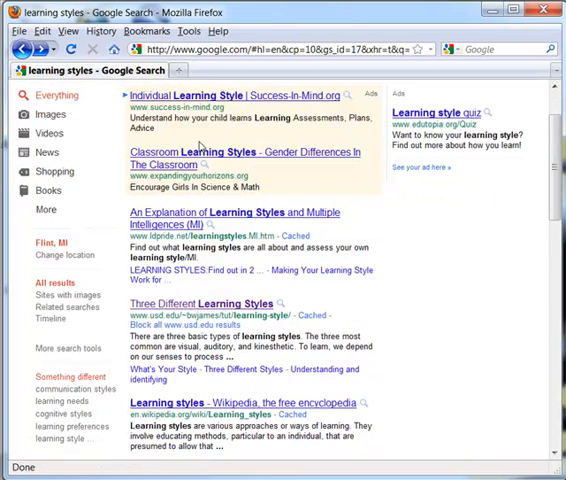
{"action": "mouse_move", "coordinate": [167, 311]}
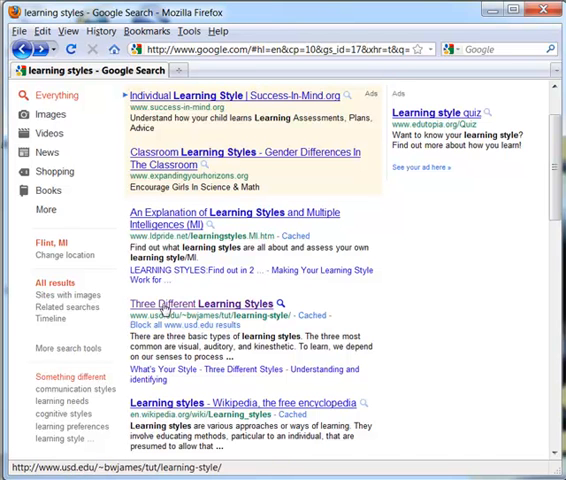
{"action": "right_click", "coordinate": [205, 304]}
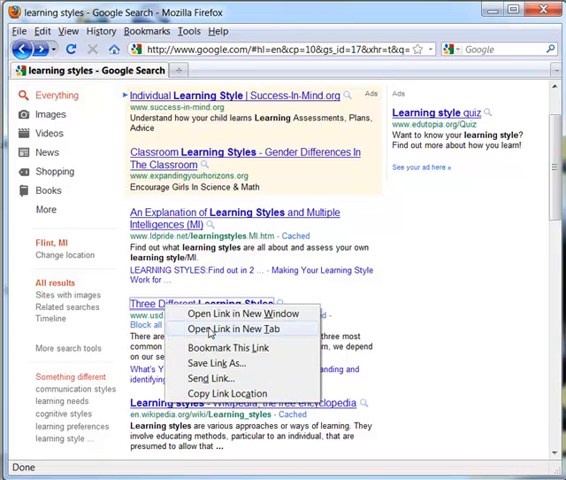
{"action": "left_click", "coordinate": [224, 329]}
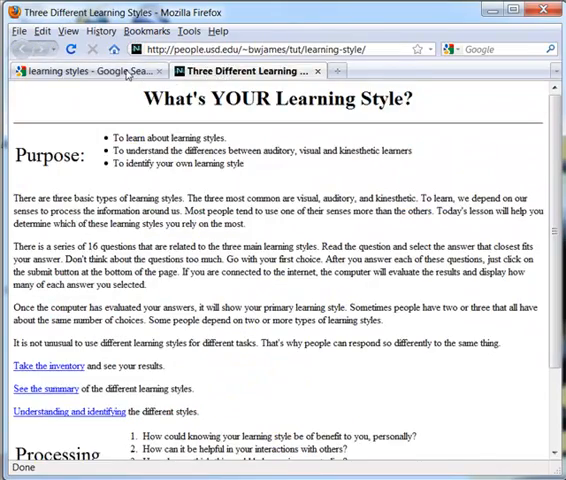
{"action": "left_click", "coordinate": [82, 70]}
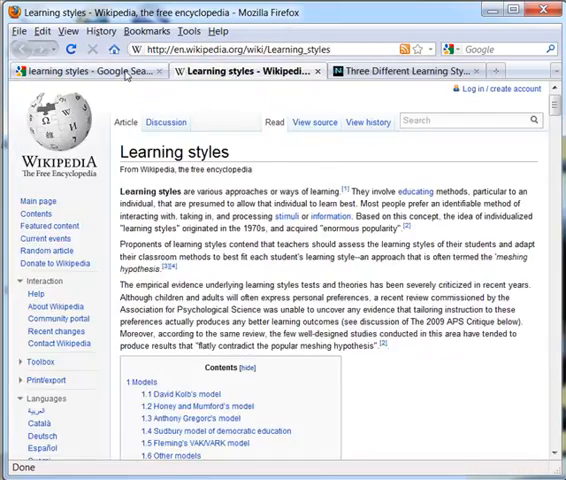
{"action": "left_click", "coordinate": [75, 70]}
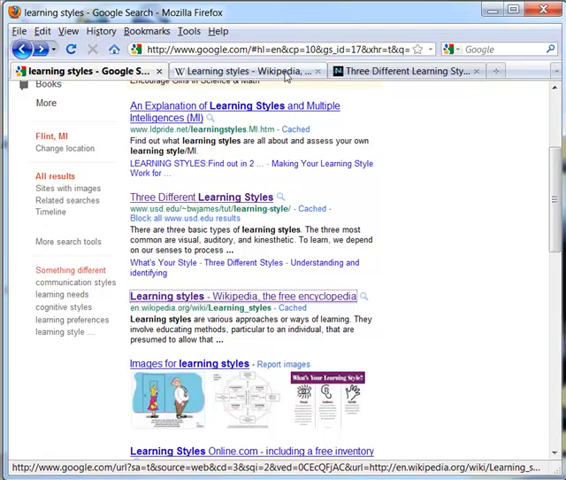
{"action": "mouse_move", "coordinate": [318, 71]}
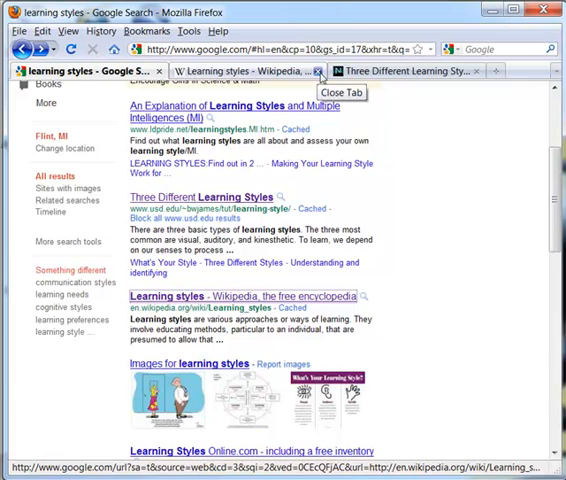
{"action": "left_click", "coordinate": [320, 71]}
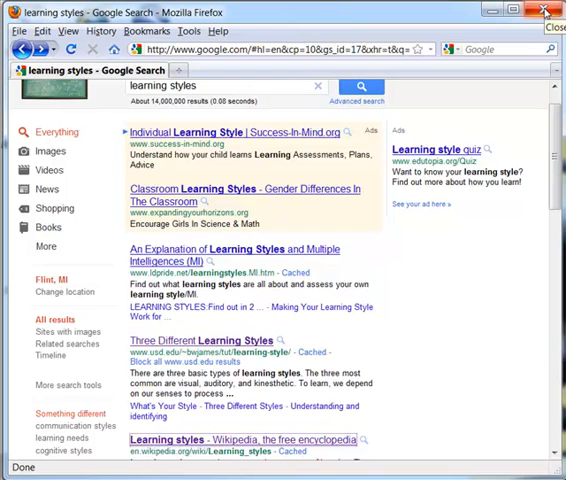
{"action": "mouse_move", "coordinate": [232, 20]}
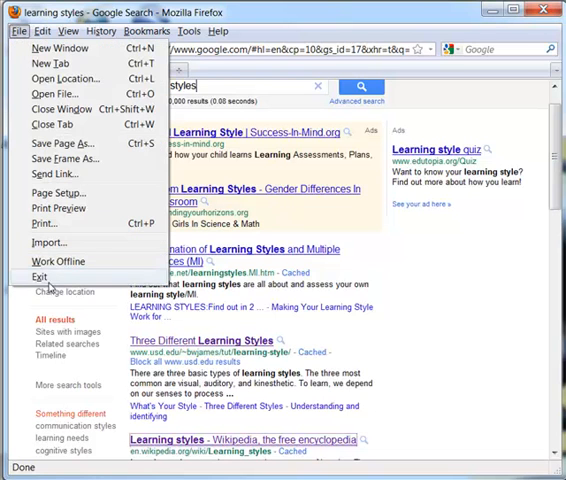
- Exit Firefox via File > Exit, choosing Quit without saving tabs
{"action": "left_click", "coordinate": [39, 276]}
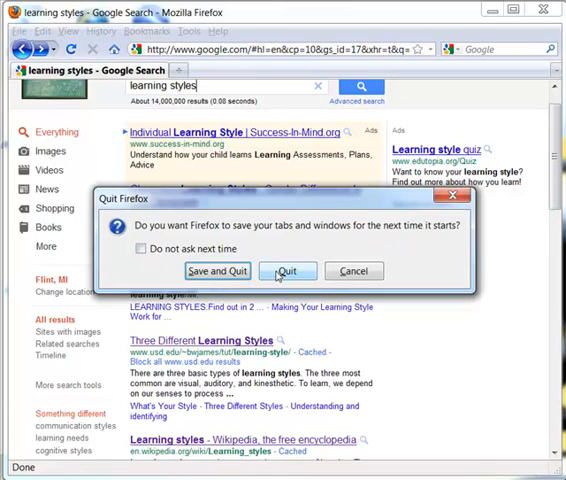
{"action": "left_click", "coordinate": [288, 271]}
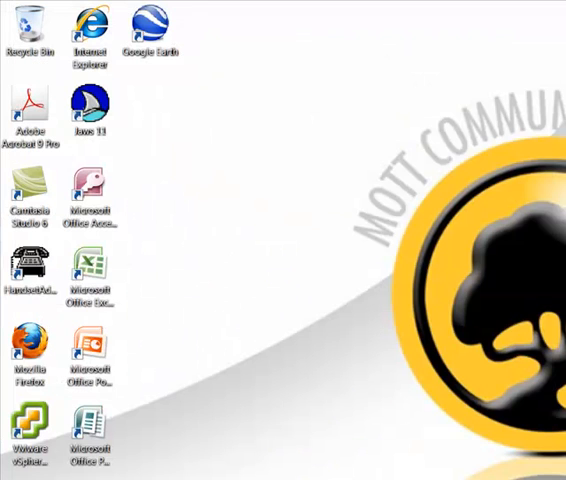
{"action": "mouse_move", "coordinate": [480, 294]}
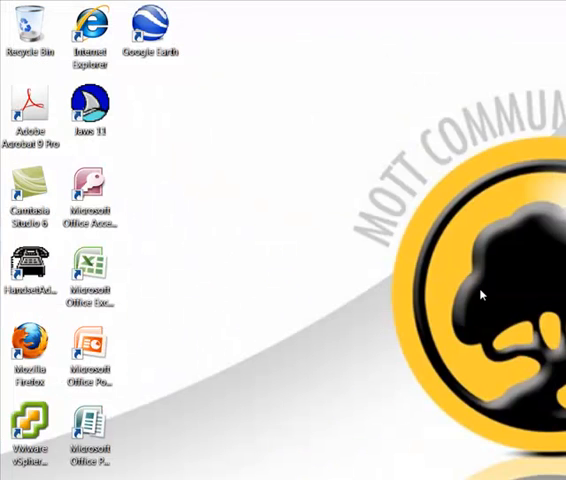